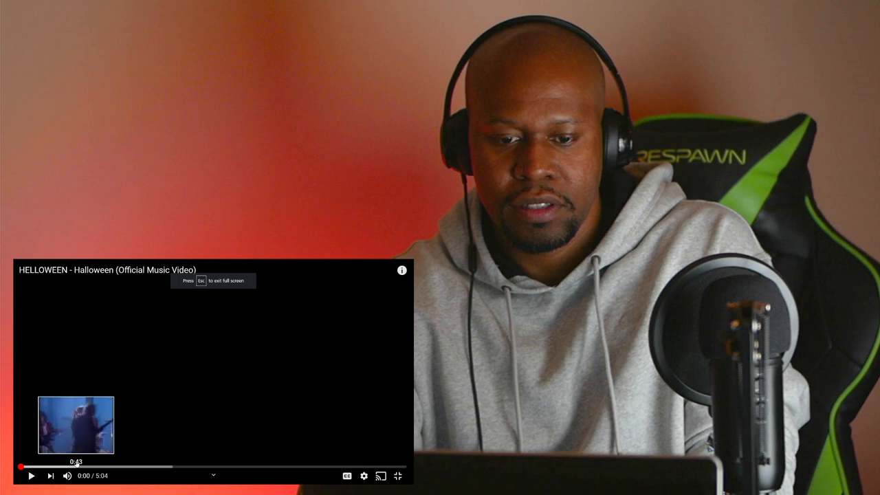
# Start playback of Helloween's 'Halloween' official music video from the beginning
pyautogui.click(31, 476)
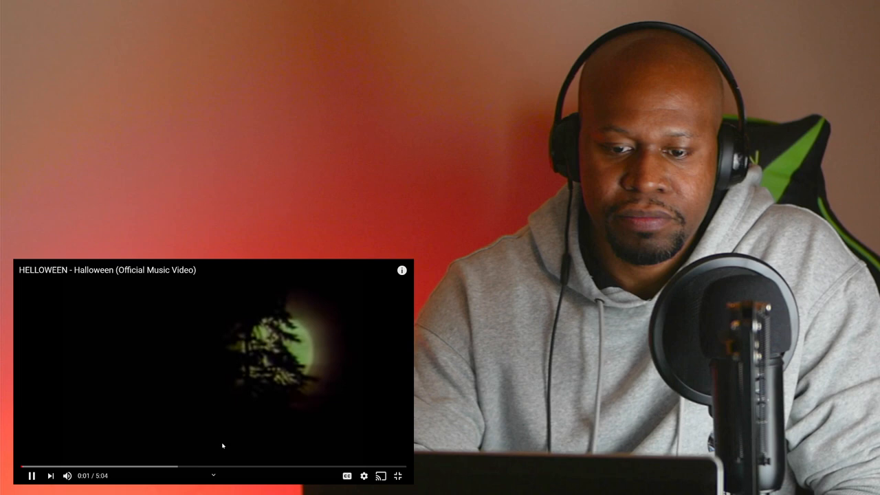